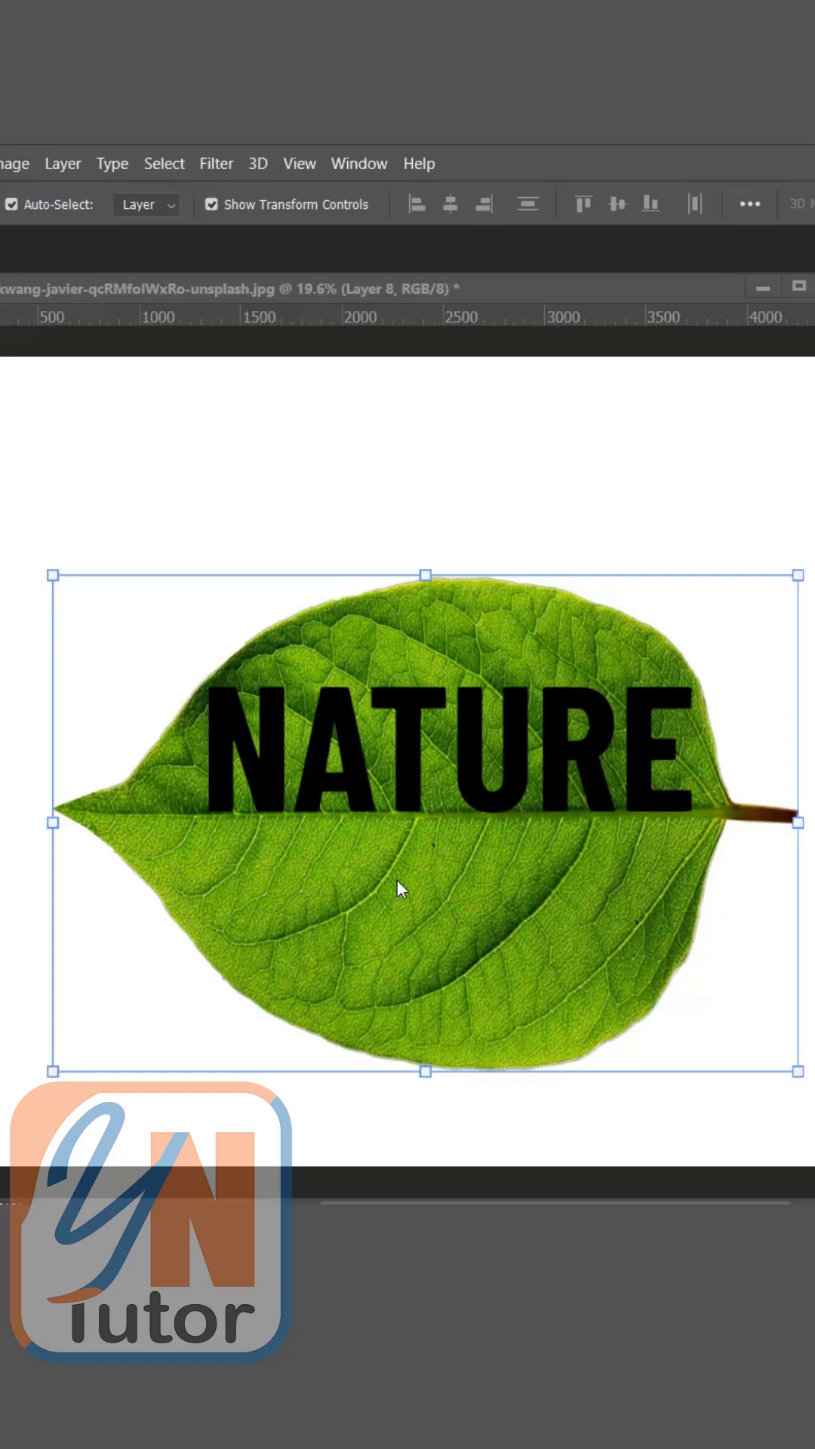
pyautogui.moveTo(480, 779)
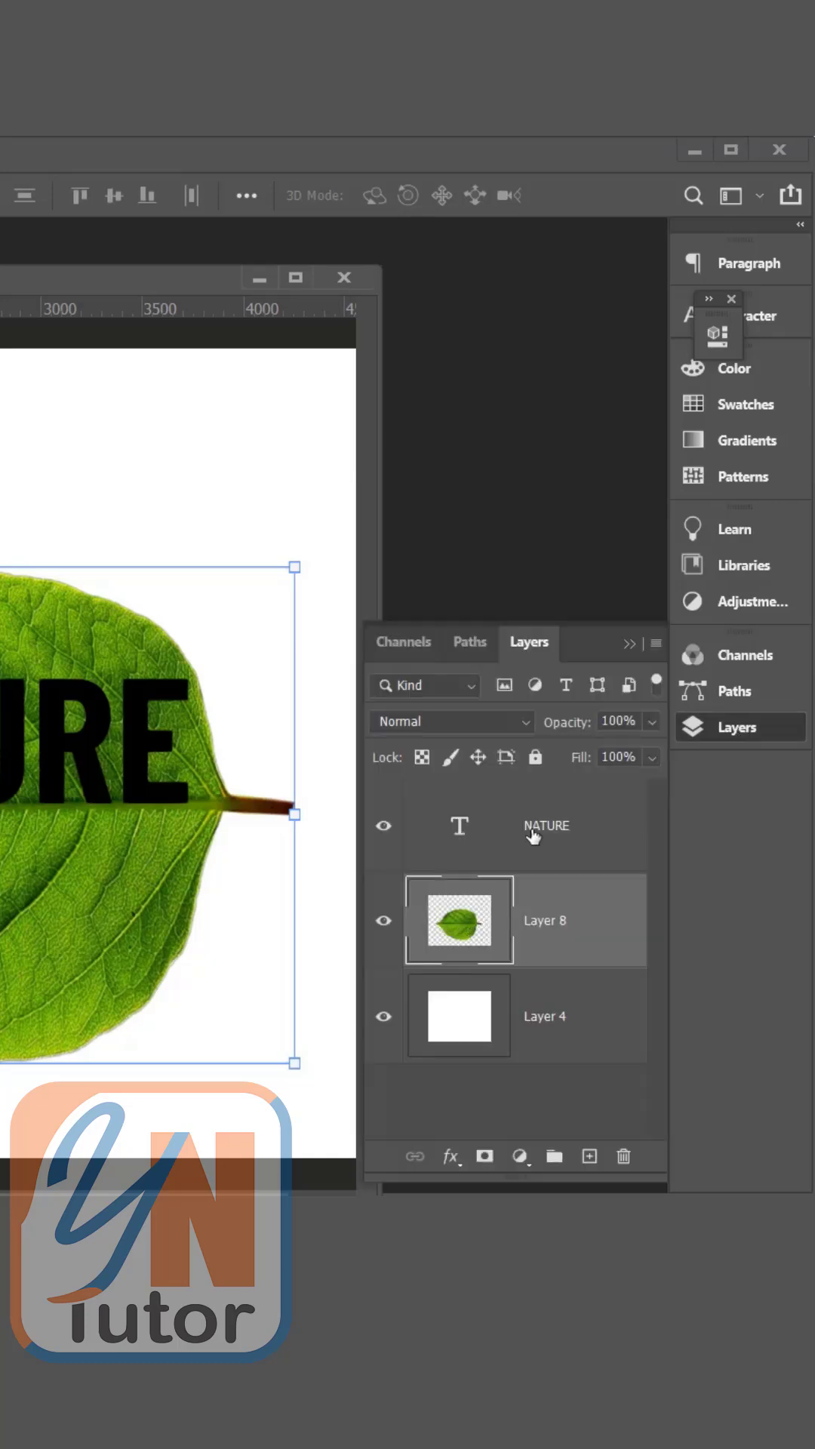
pyautogui.moveTo(382, 1030)
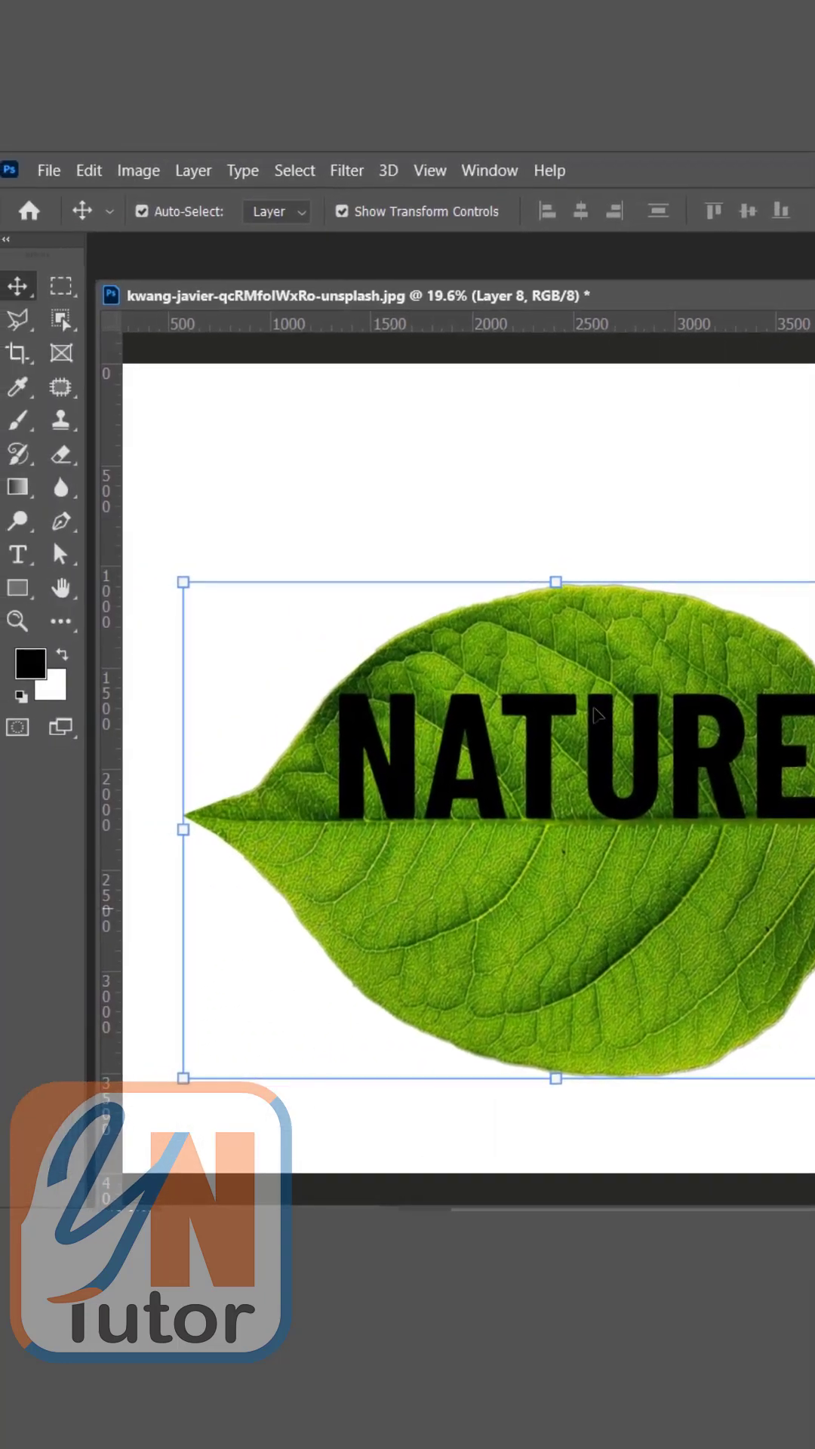
# - Marquee-select the leaf's top half and cut it onto its own layer with Ctrl+Shift+J
pyautogui.click(60, 285)
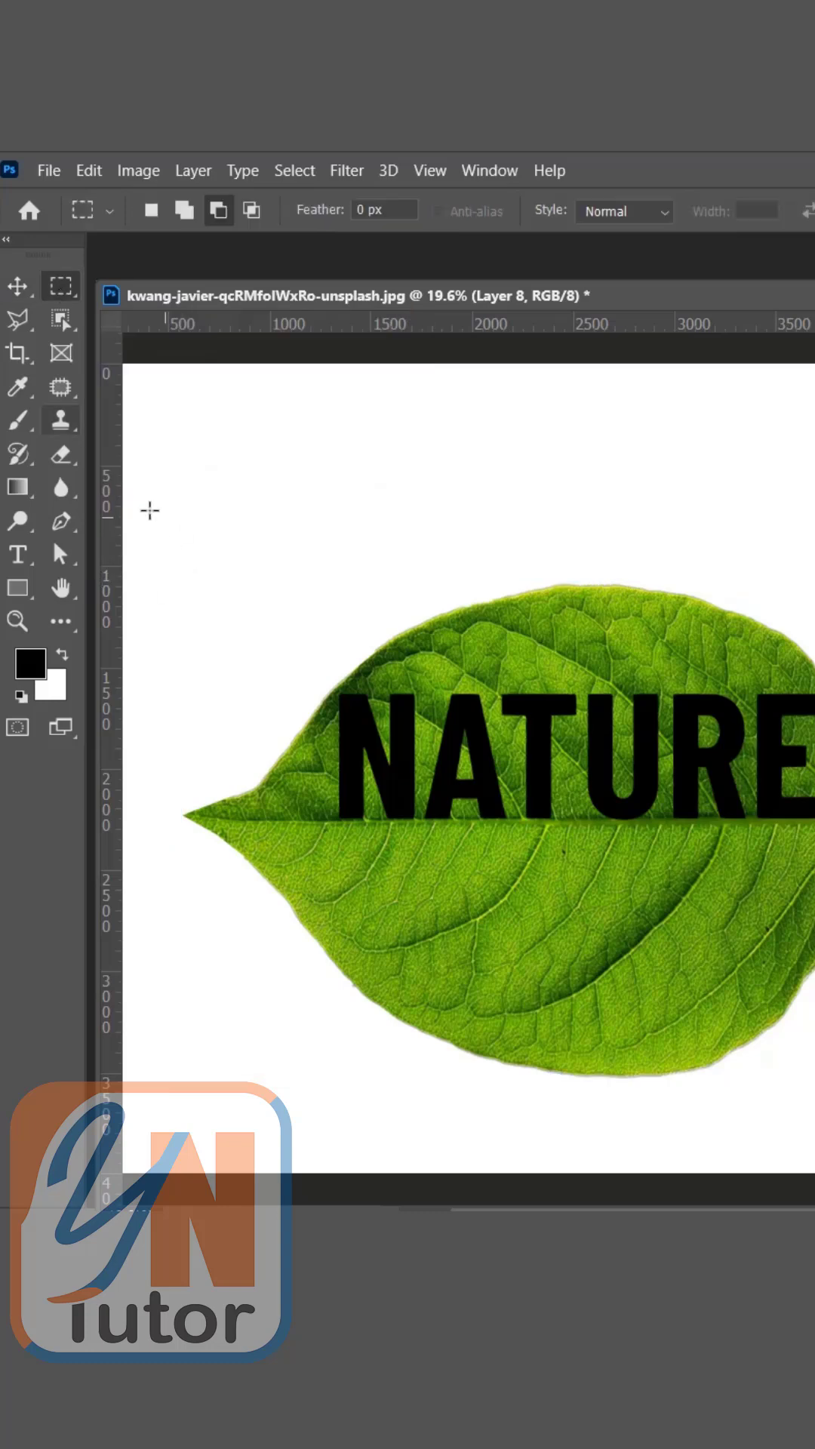
pyautogui.moveTo(148, 512); pyautogui.dragTo(748, 830)
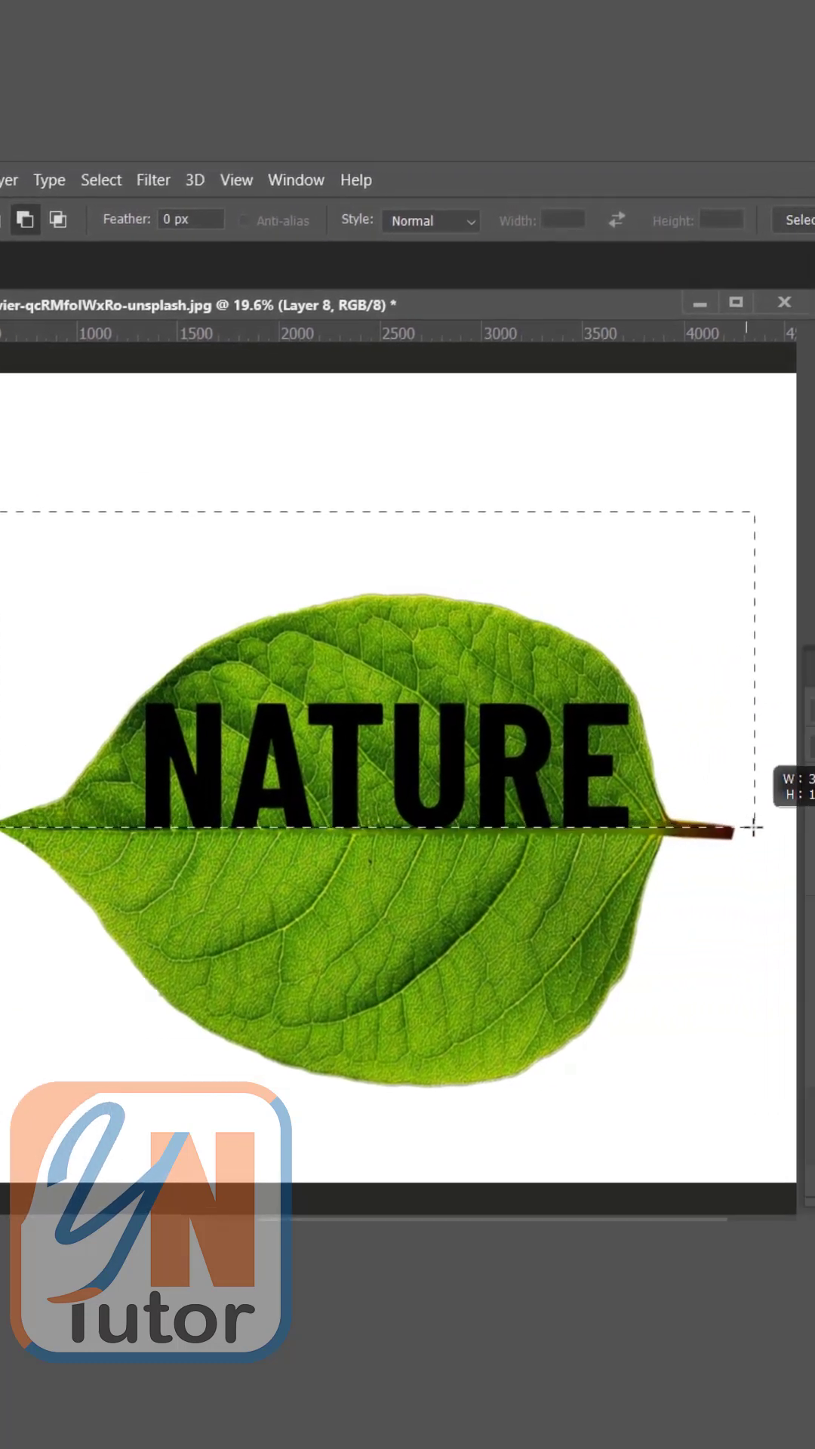
pyautogui.press('ctrl+shift+j')
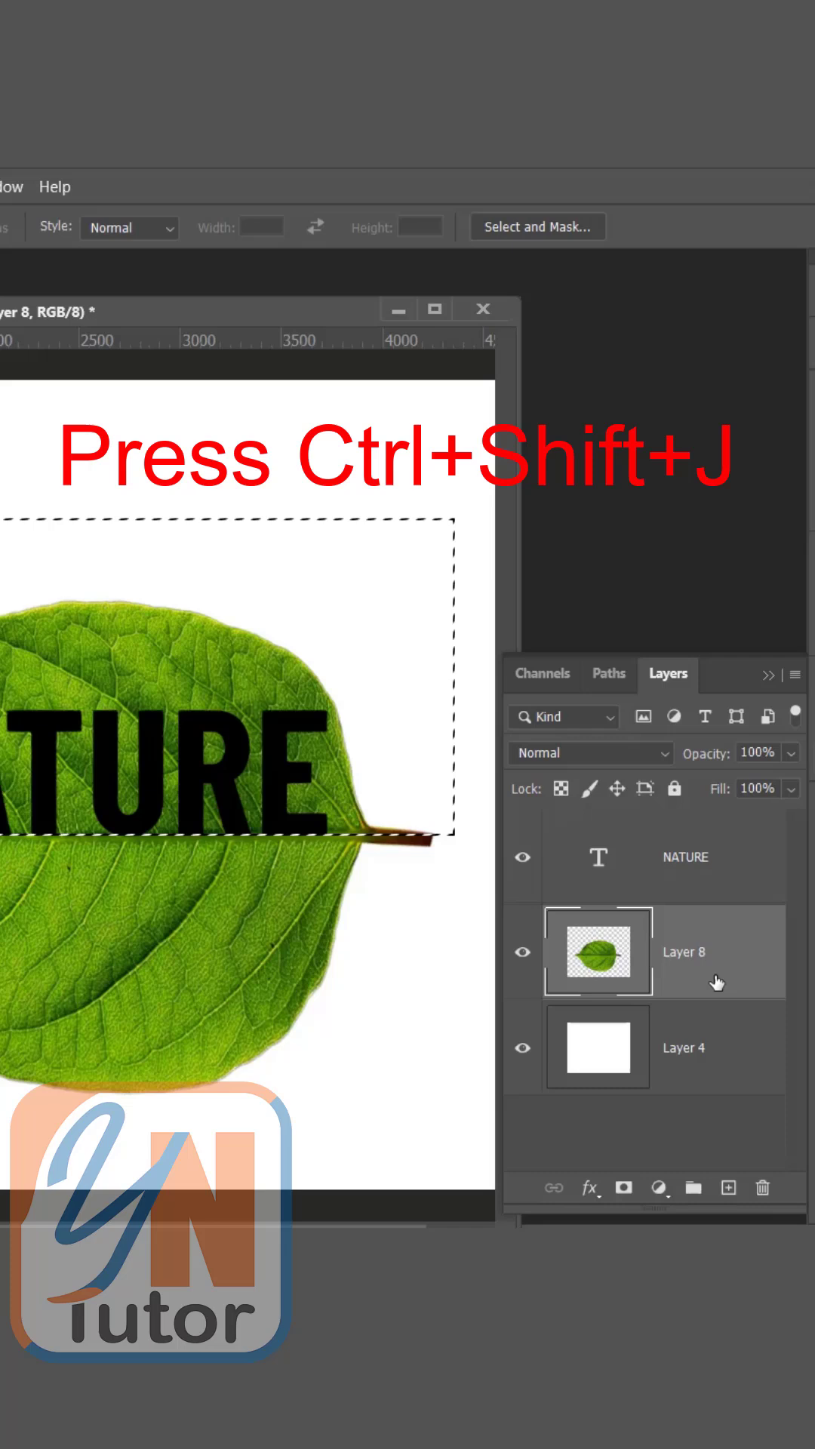
pyautogui.press('ctrl+shift+j')
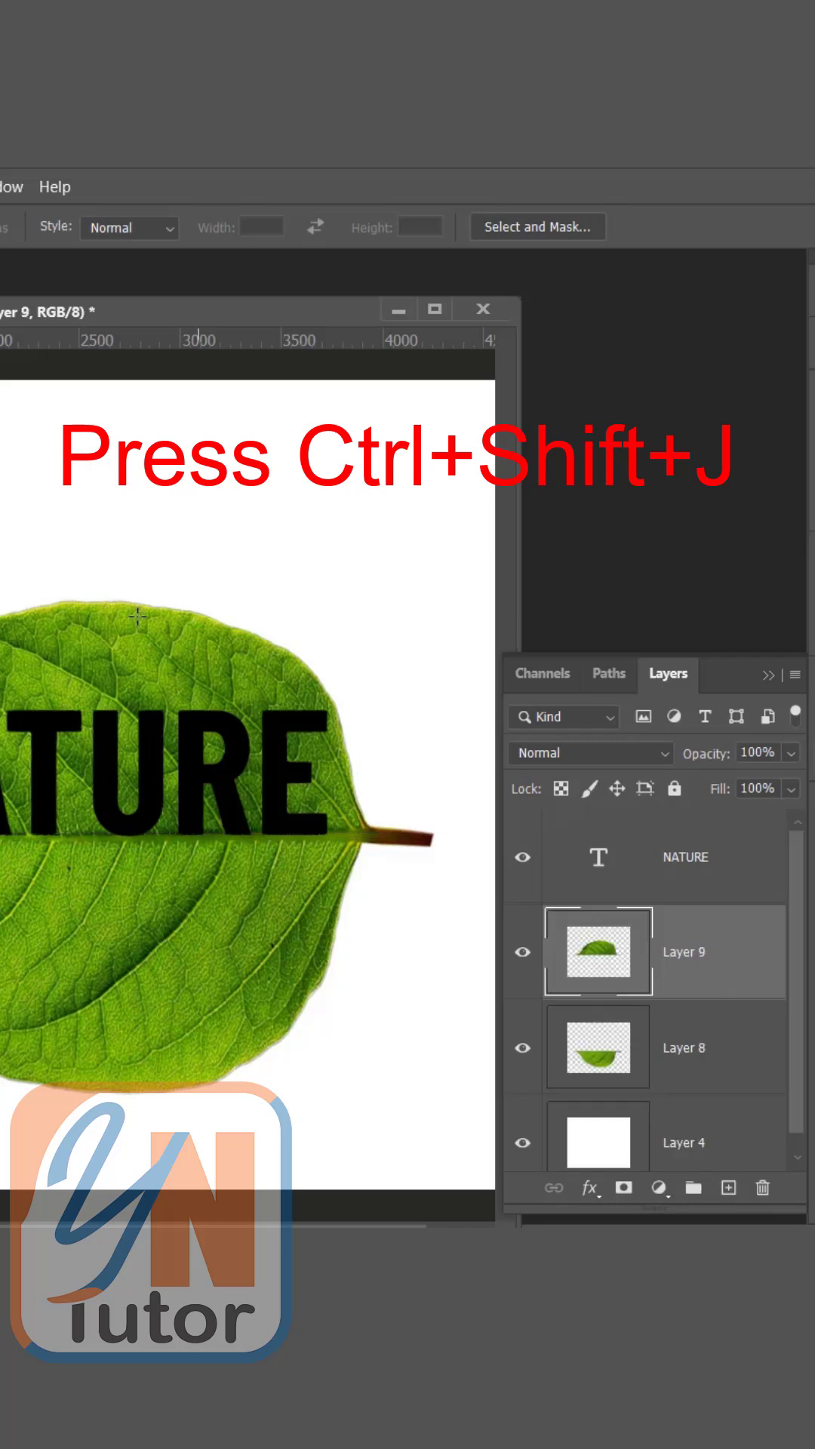
pyautogui.moveTo(641, 964)
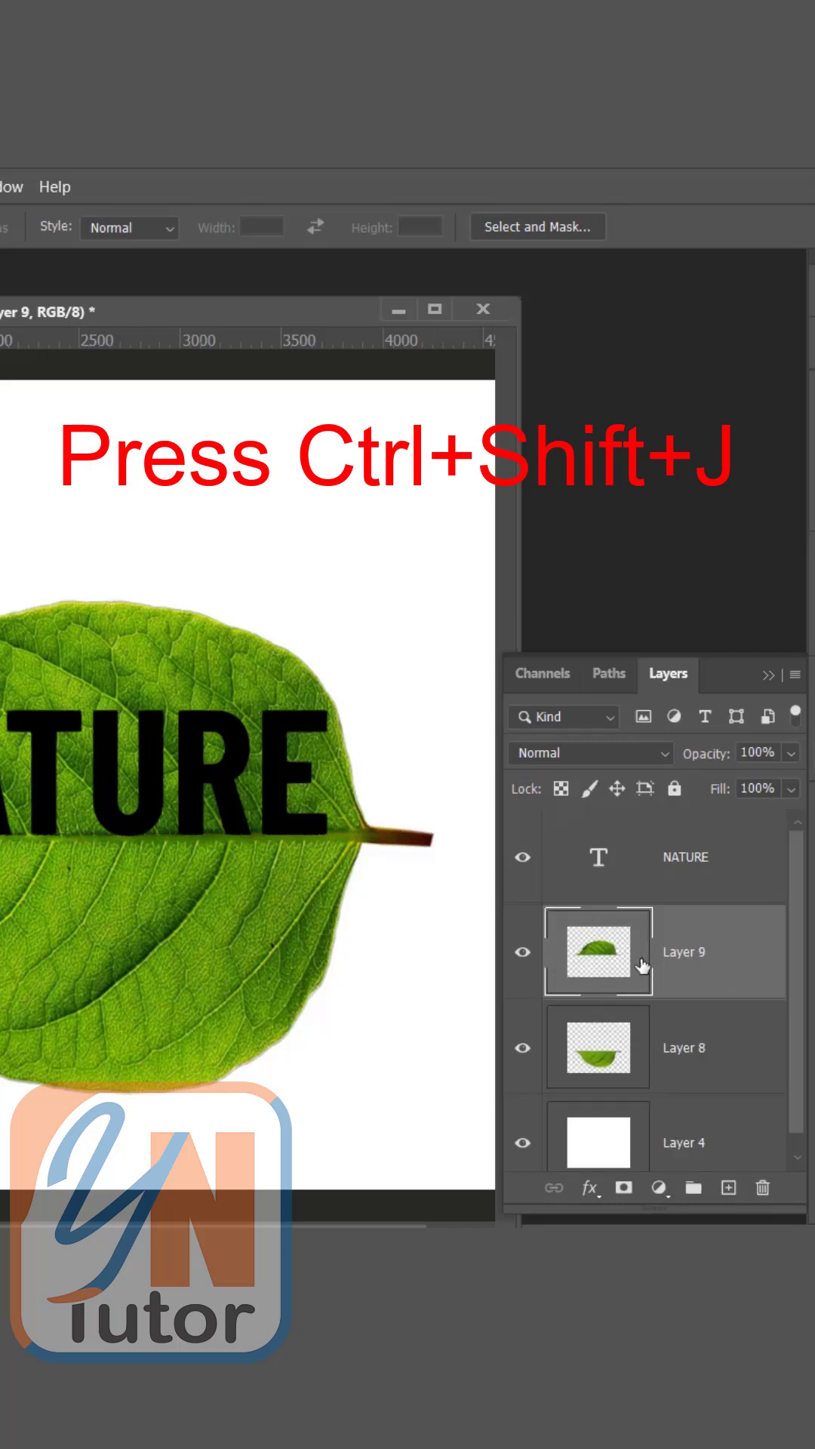
# - Place the upper-leaf layer above NATURE and Alt-clip it so the letters show leaf texture
pyautogui.press('ctrl+shift+j')
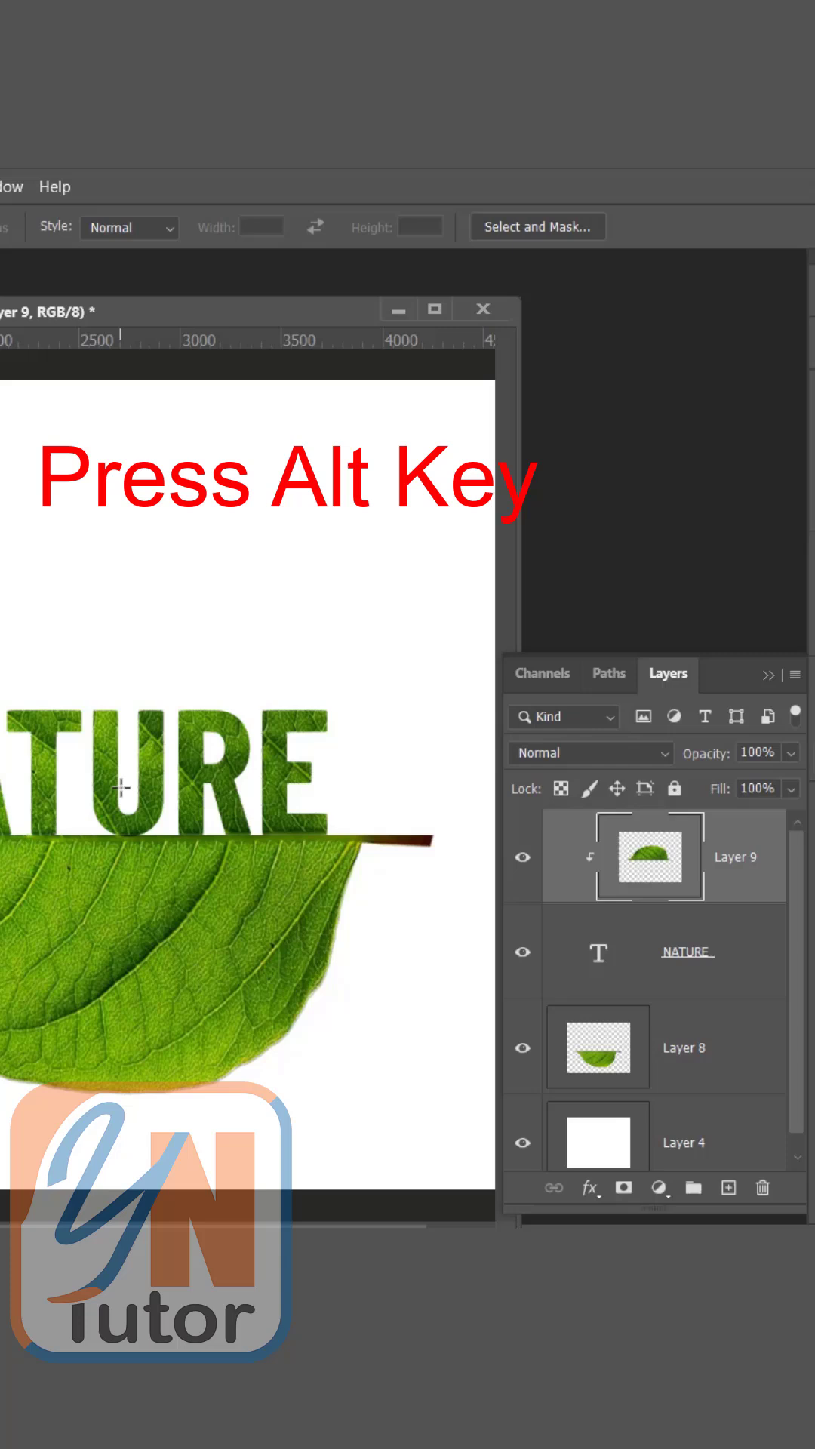
pyautogui.press('alt')
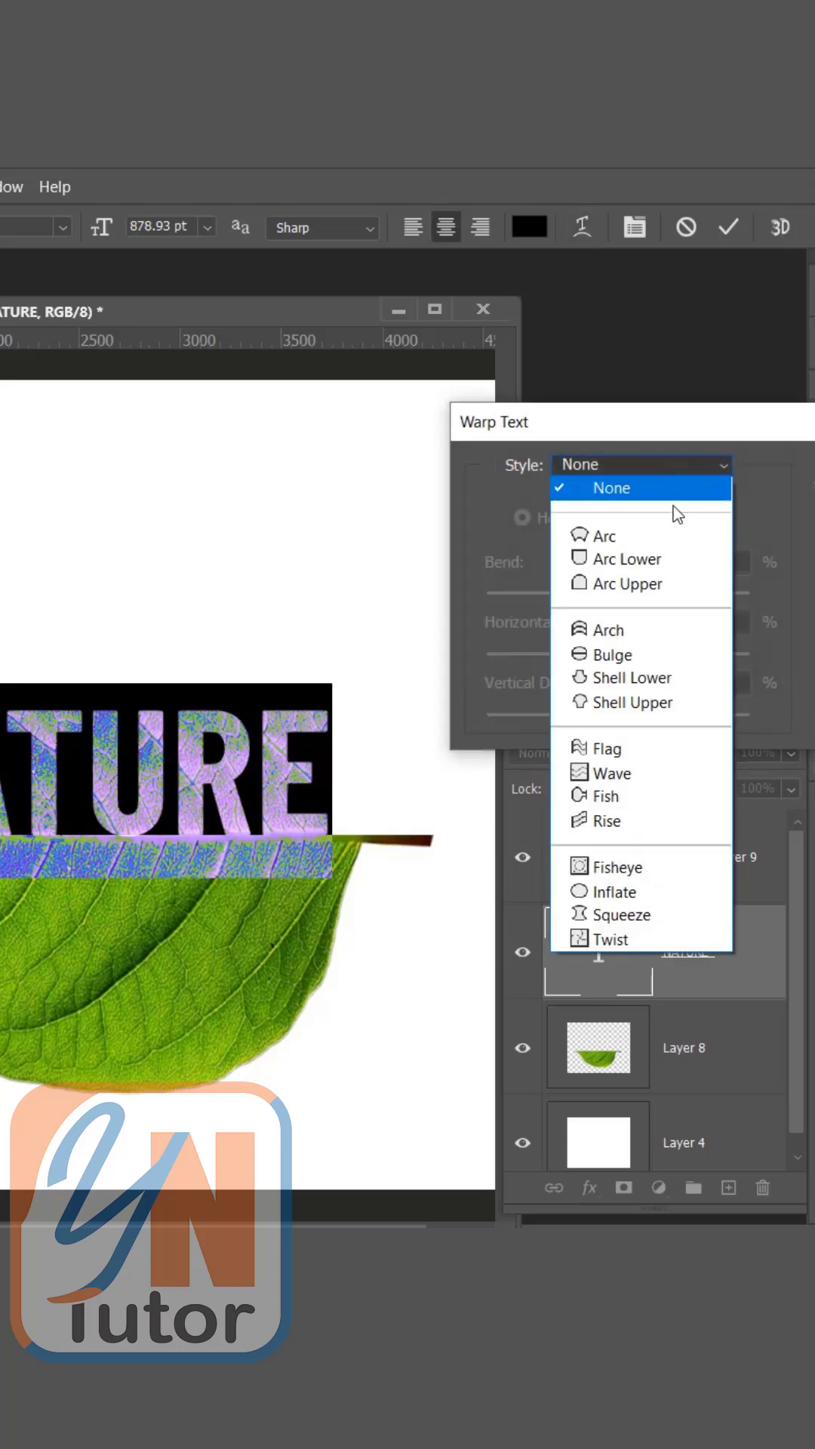
# - Warp NATURE with Arc Upper, bend +54 and vertical distortion +8, and confirm
pyautogui.click(640, 582)
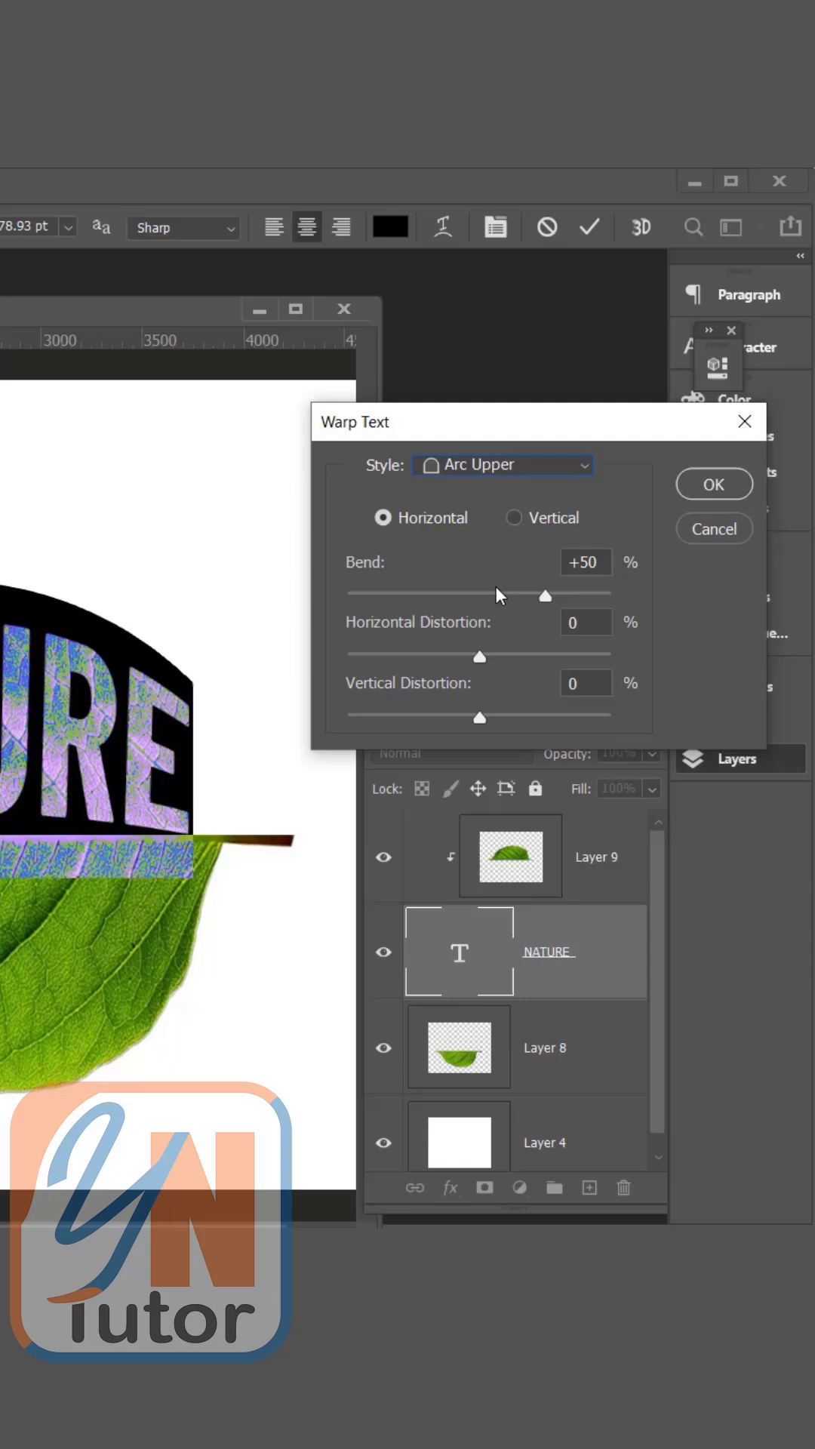
pyautogui.moveTo(543, 594); pyautogui.dragTo(552, 595)
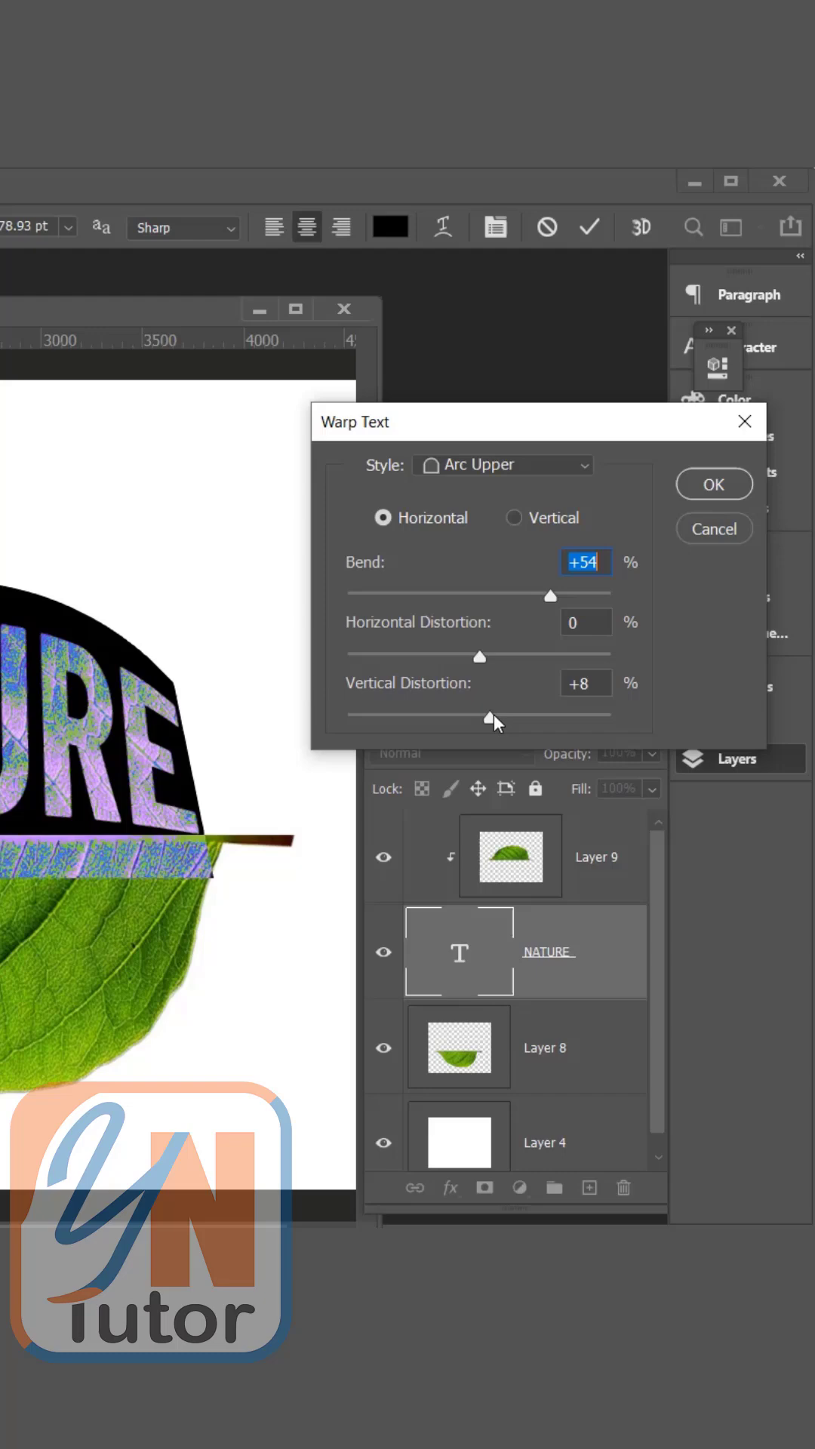
pyautogui.click(713, 483)
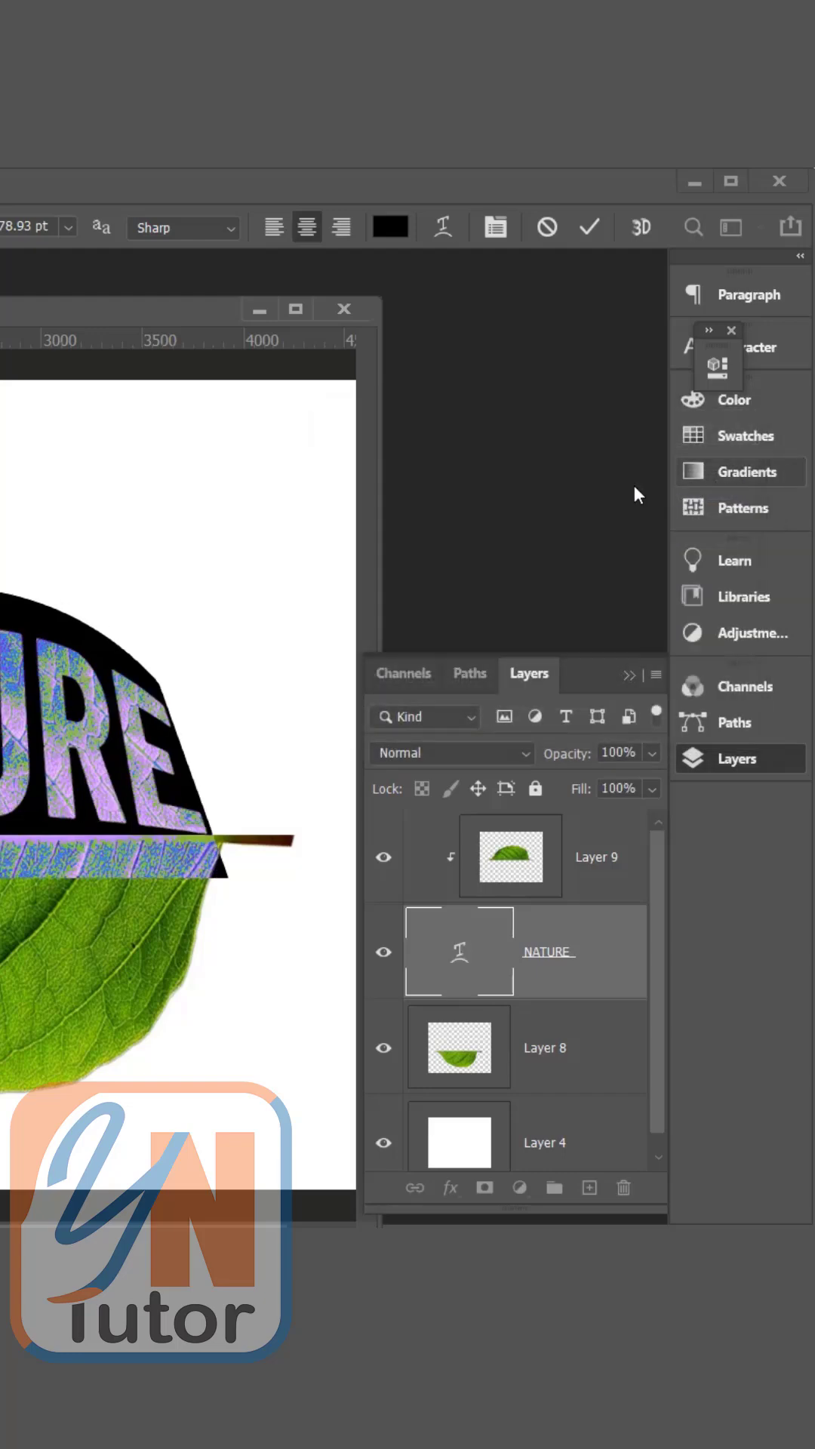